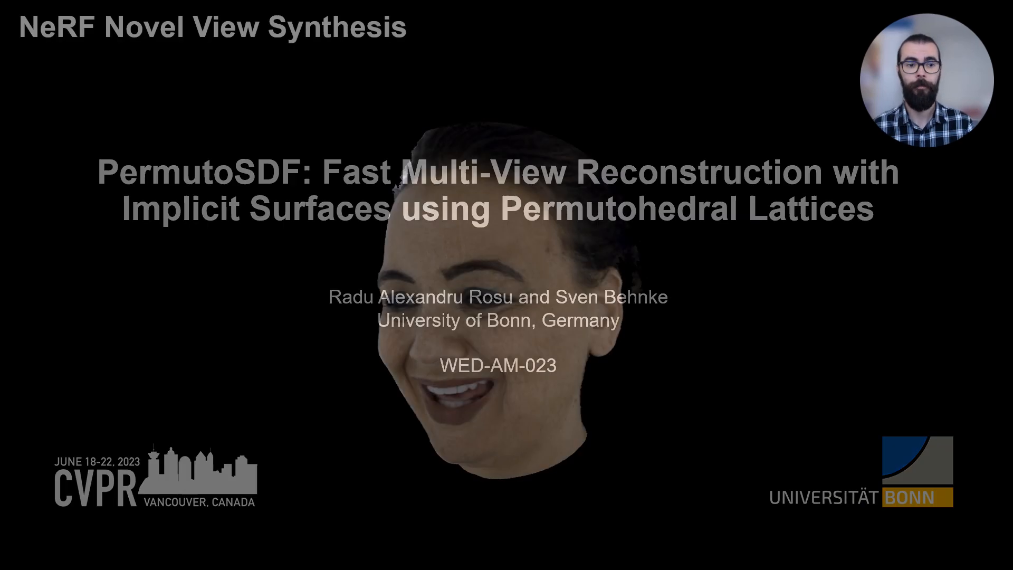
key(Right)
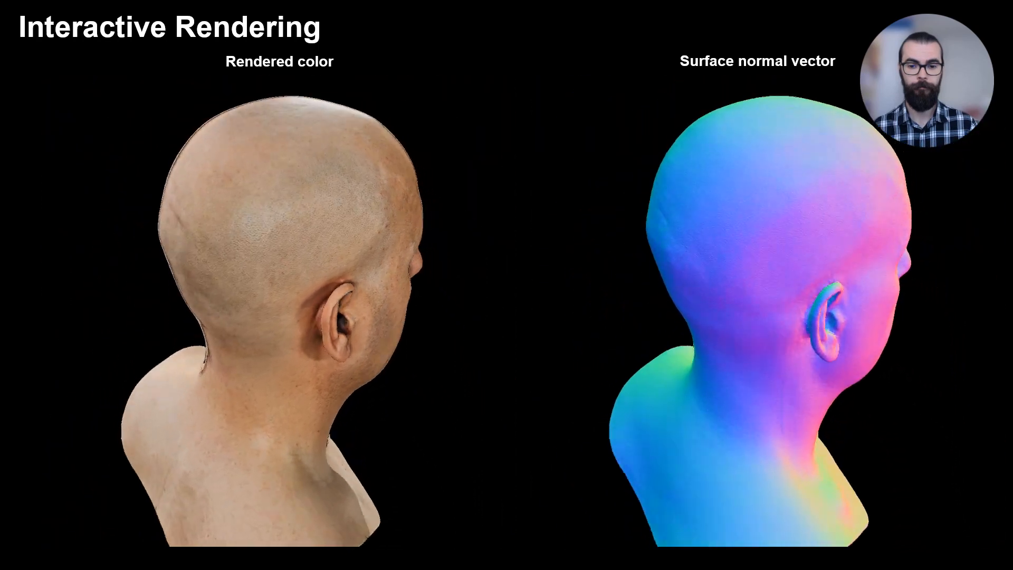
key(right)
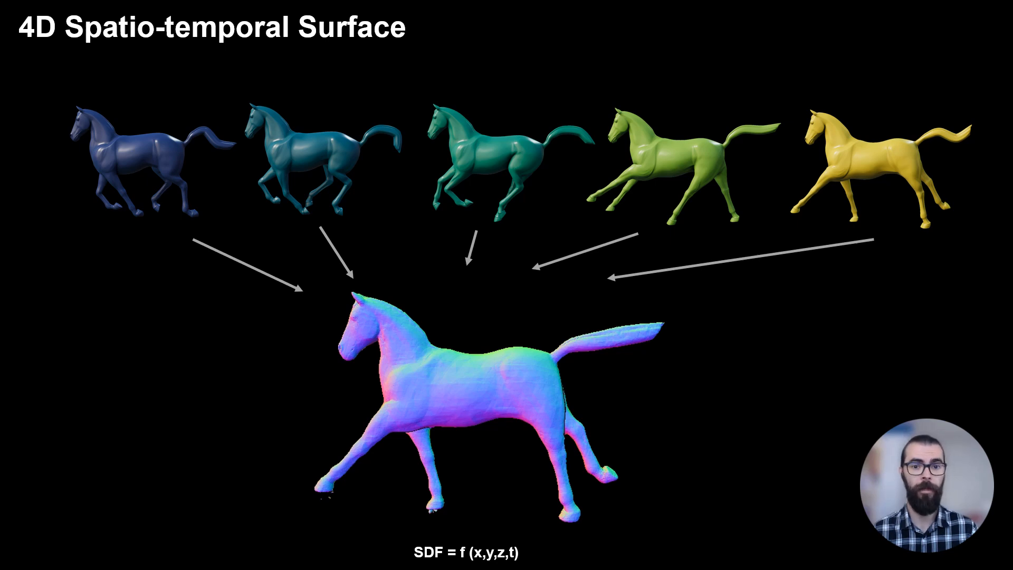